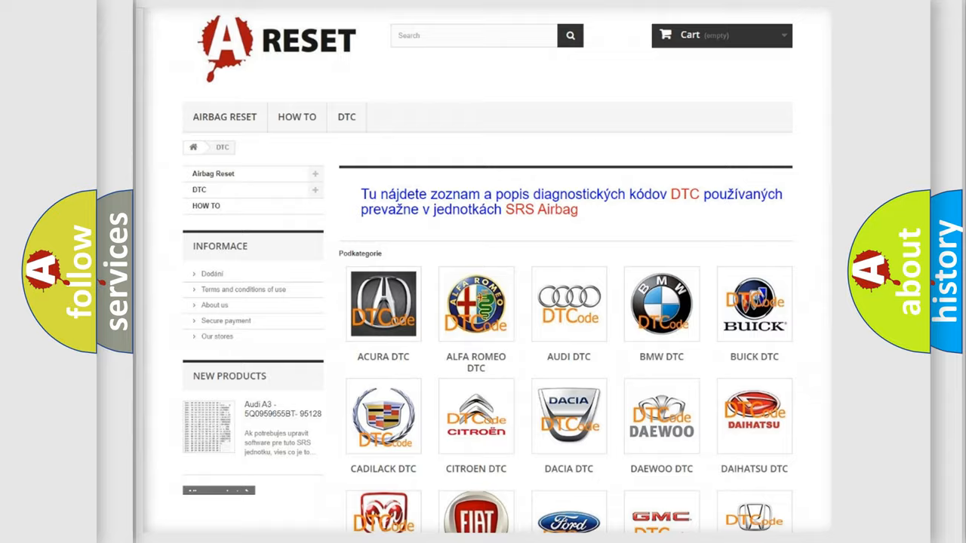
Scroll through the Saturn DTC list to reach the B codes around B009F12.
scroll("down", 3)
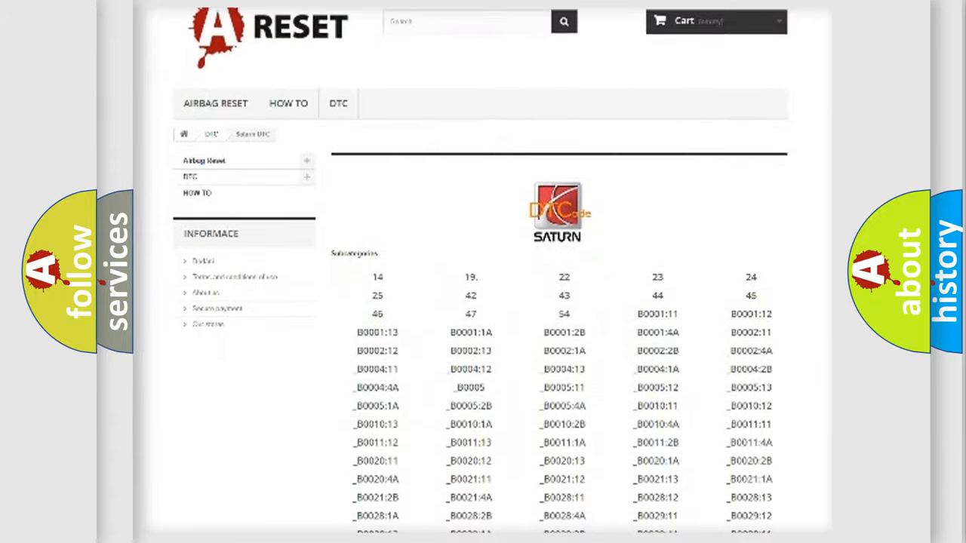
scroll("down", 3)
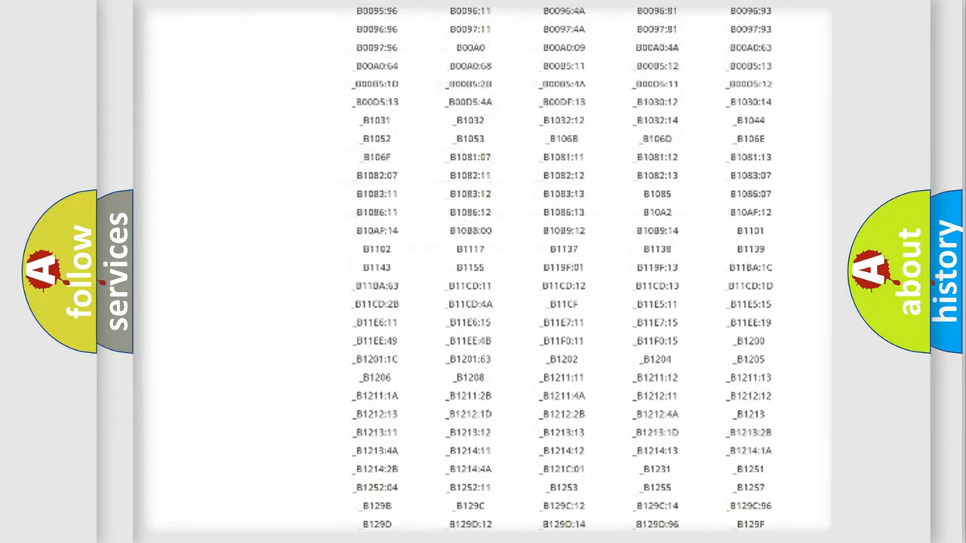
scroll("up", 3)
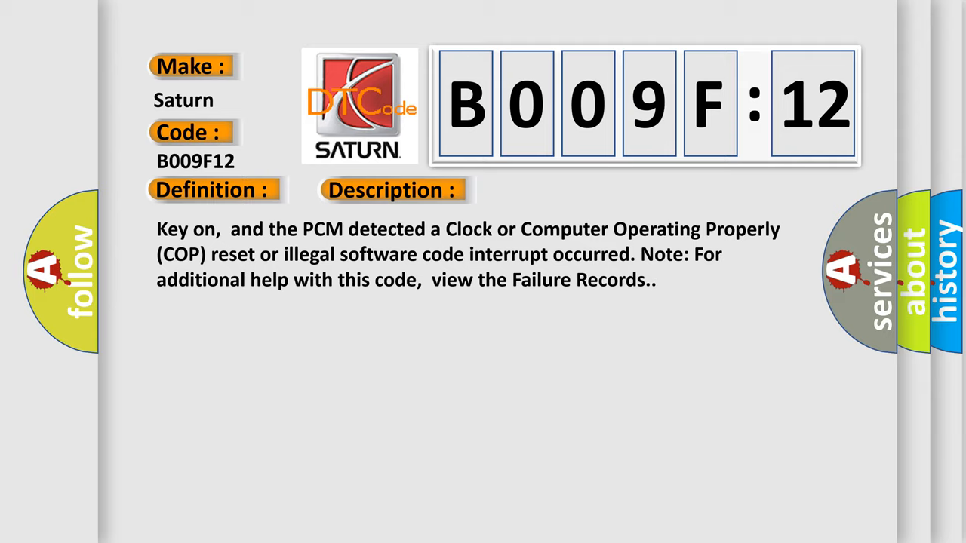
Reveal the Cause text for B009F12: PCM reset and retrieve codes, circuit short to battery.
left_click(552, 190)
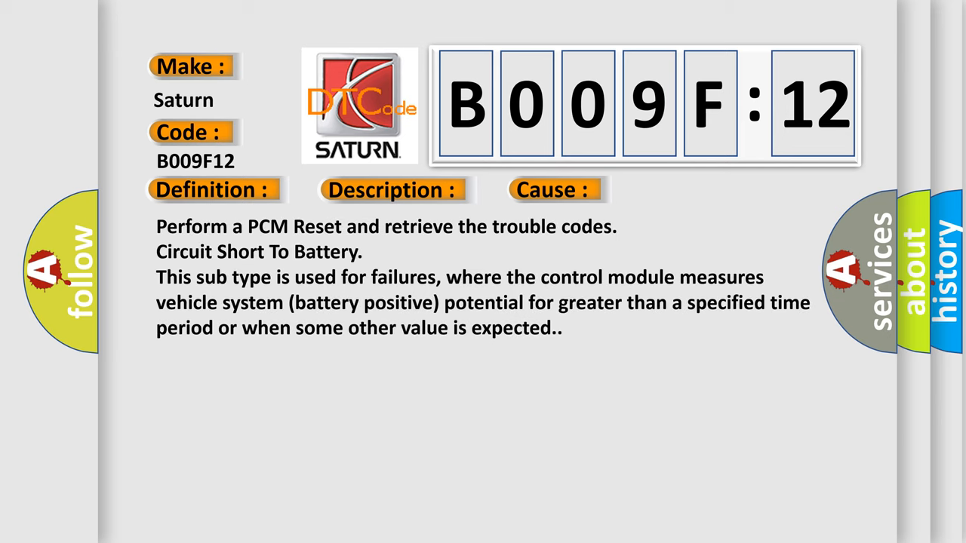